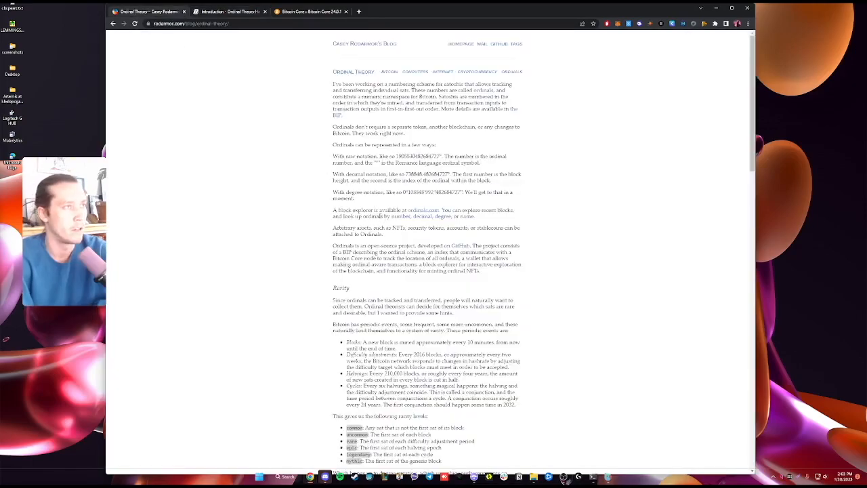
mouse_move(280, 90)
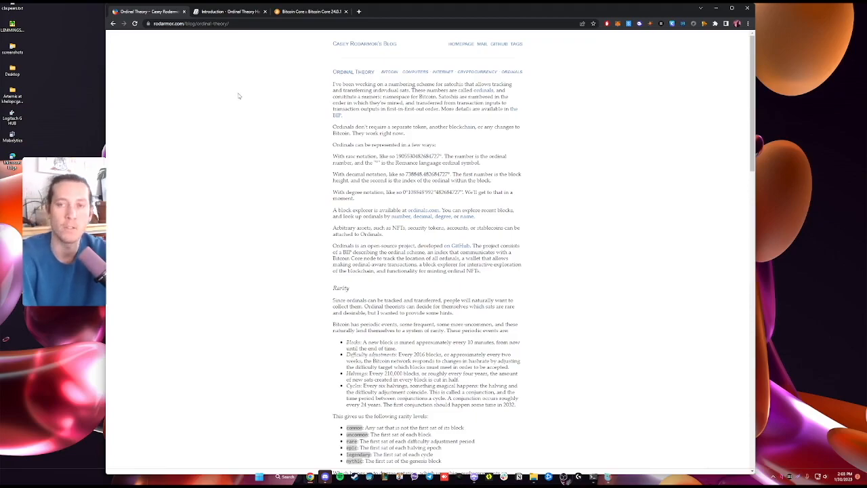
Show the Introduction page of the Ordinal Theory Handbook tab.
left_click(231, 12)
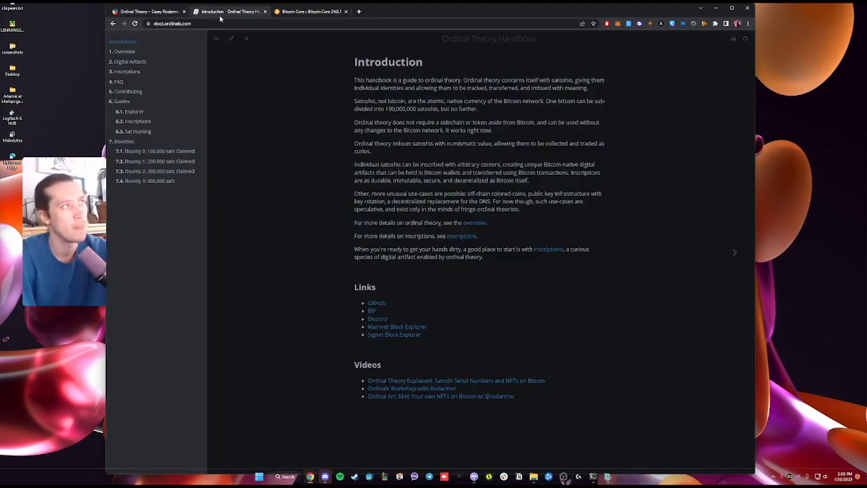
mouse_move(321, 99)
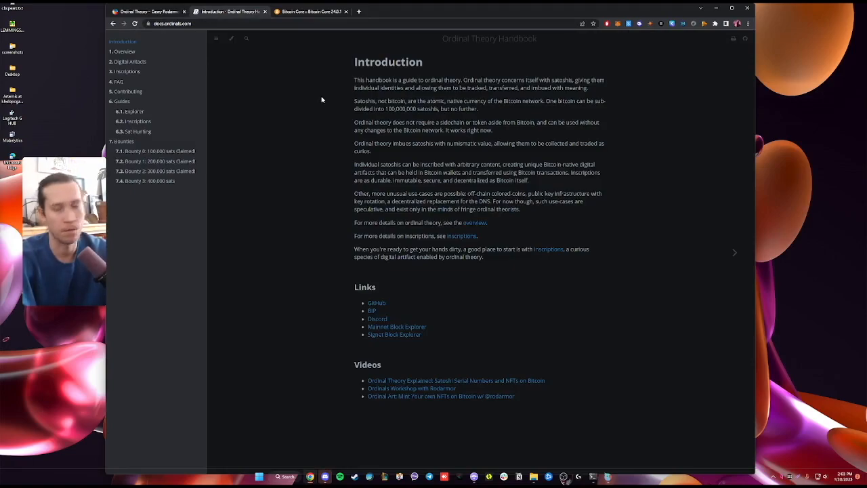
mouse_move(335, 114)
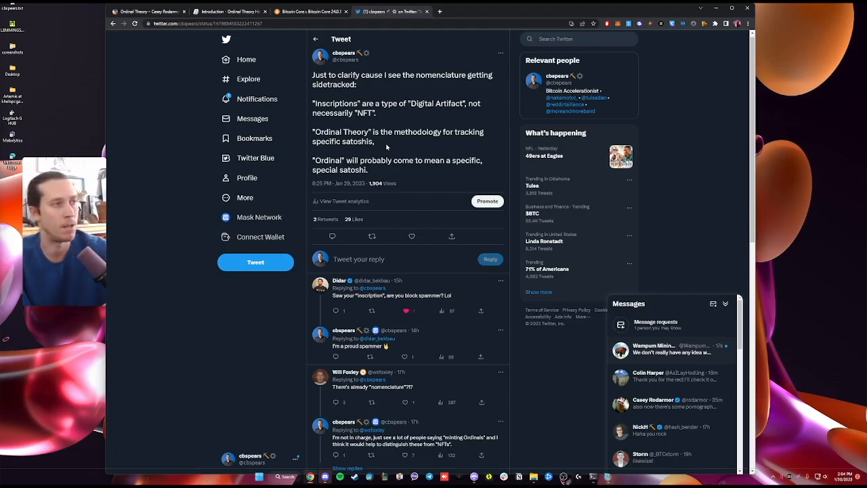
Highlight text in the tweet about inscriptions as digital artifacts, then collapse the Messages drawer.
left_click_drag(312, 160, 368, 170)
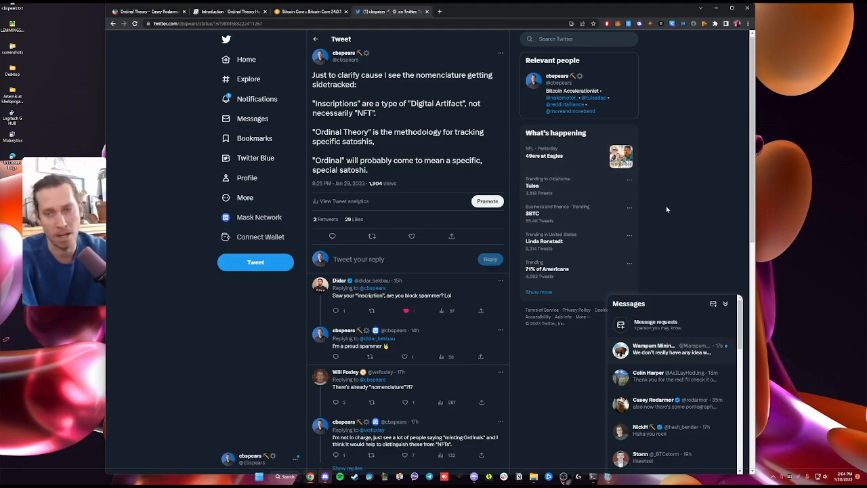
left_click(724, 304)
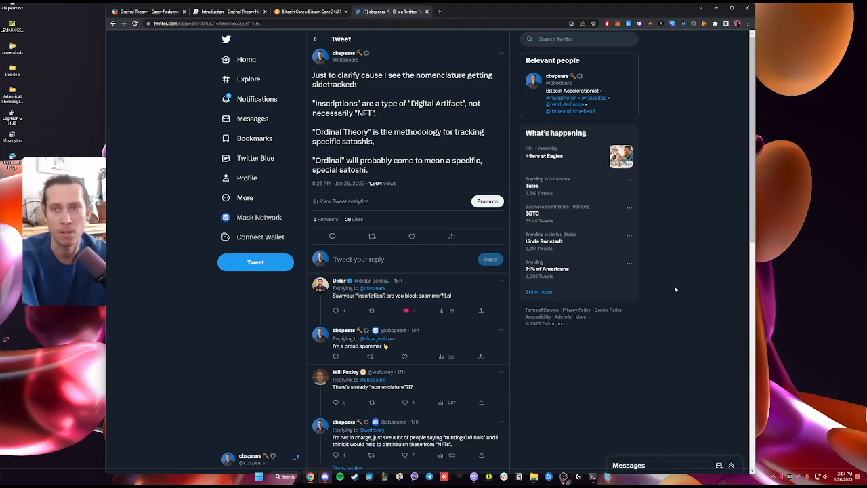
Switch to the Bitcoin Core 24.0.1 release notes and open the bitcoin-core-24.0.1 link in a new tab.
left_click(231, 11)
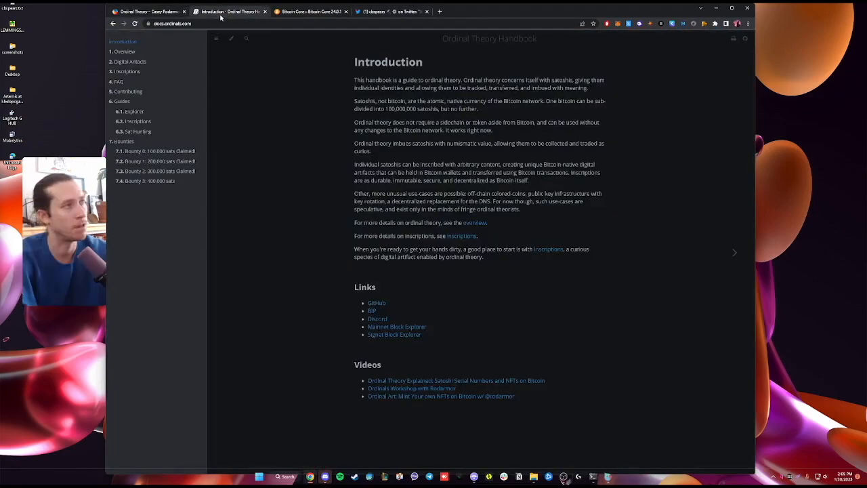
left_click(308, 11)
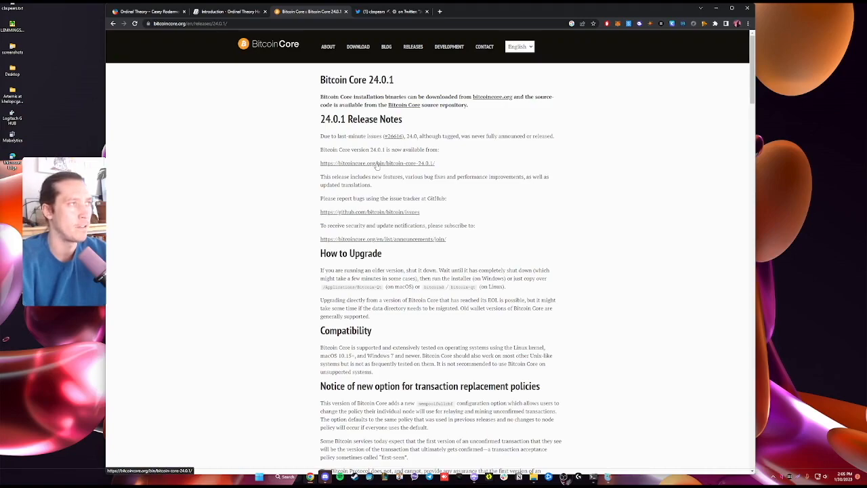
right_click(377, 168)
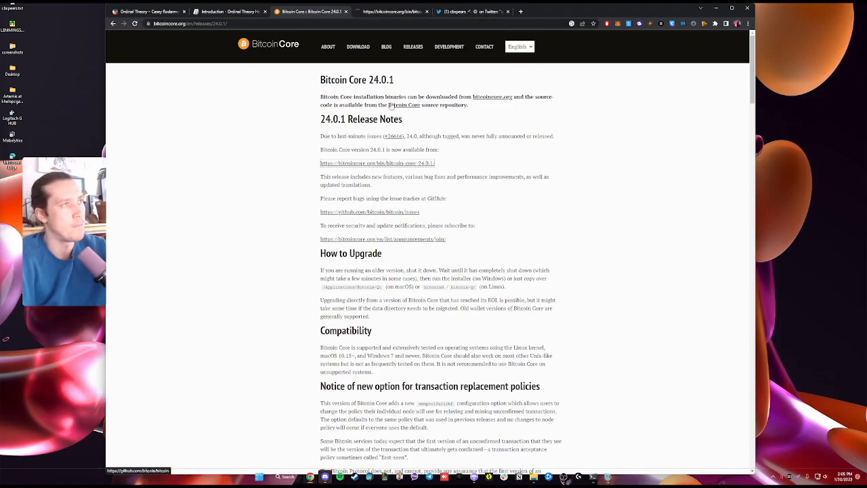
Show the Index of /bin/bitcoin-core-24.0.1/ download directory.
left_click(377, 163)
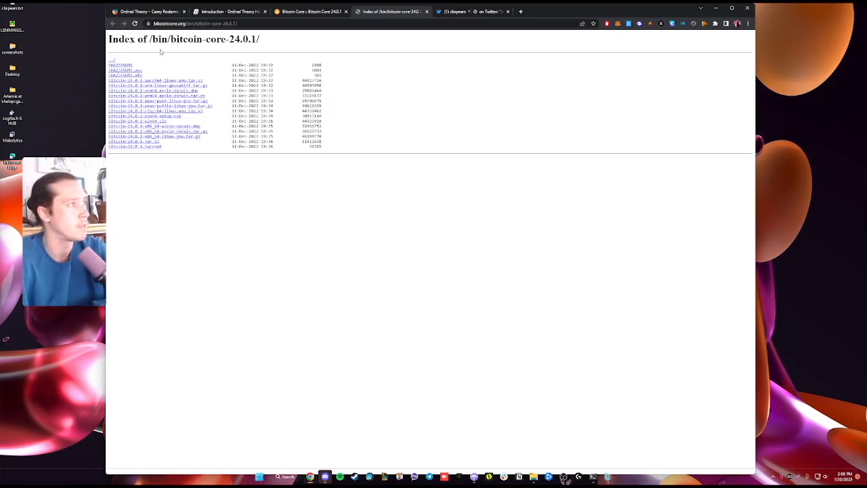
mouse_move(179, 131)
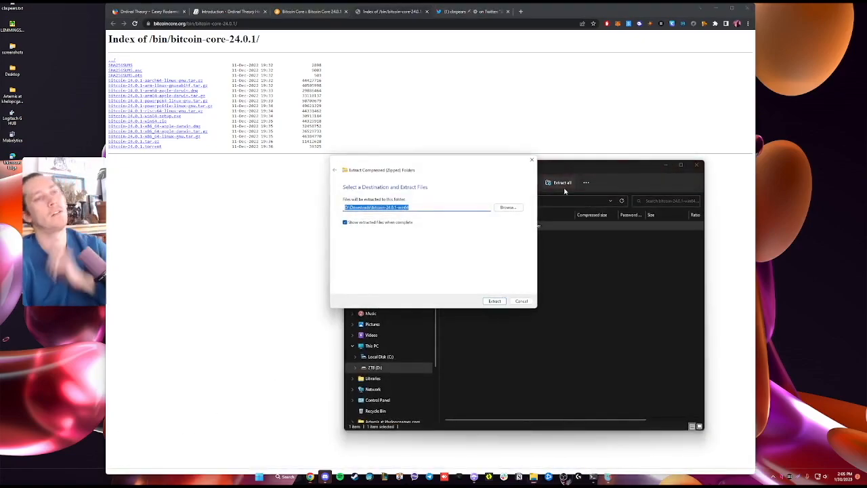
Extract the Bitcoin Core zip and open the bitcoin-24.0.1 bin folder holding bitcoind.exe.
left_click(494, 300)
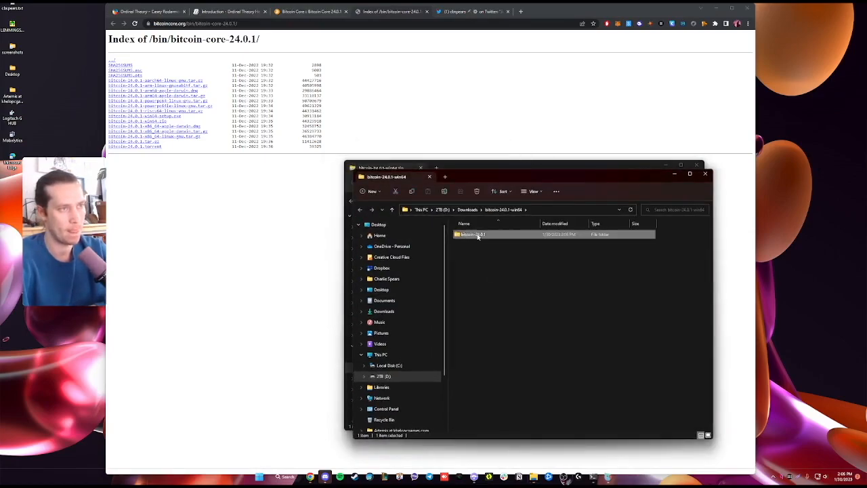
double_click(473, 234)
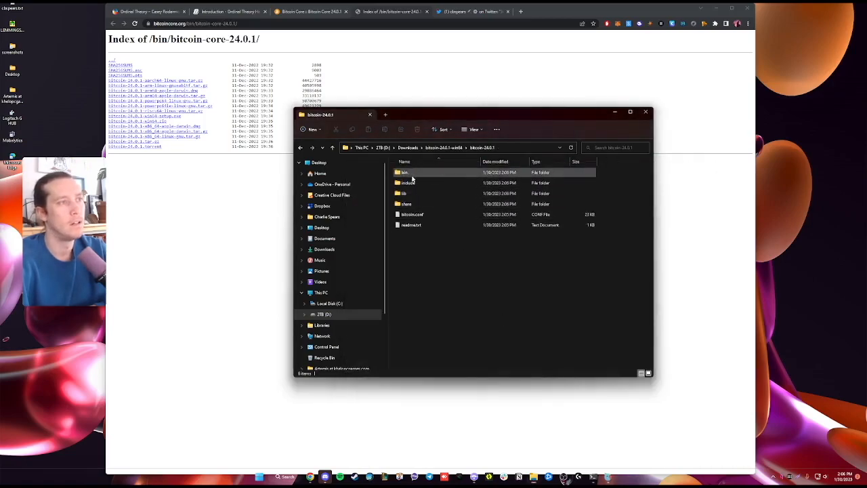
double_click(405, 172)
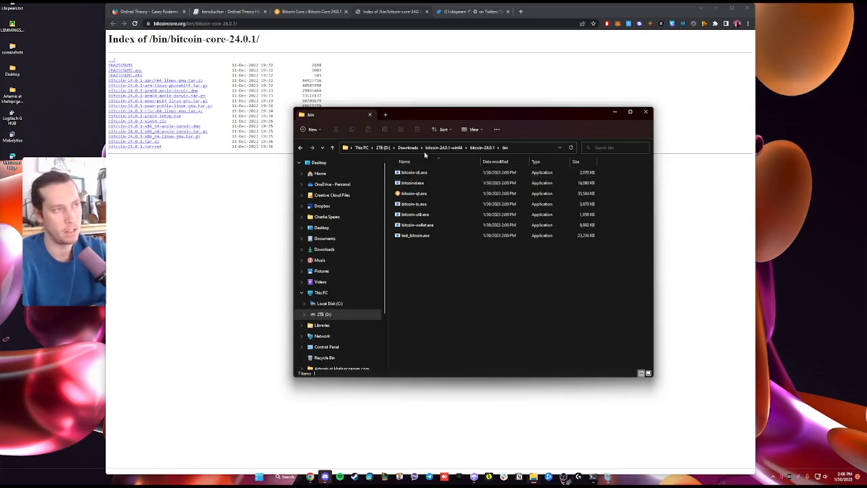
left_click(437, 147)
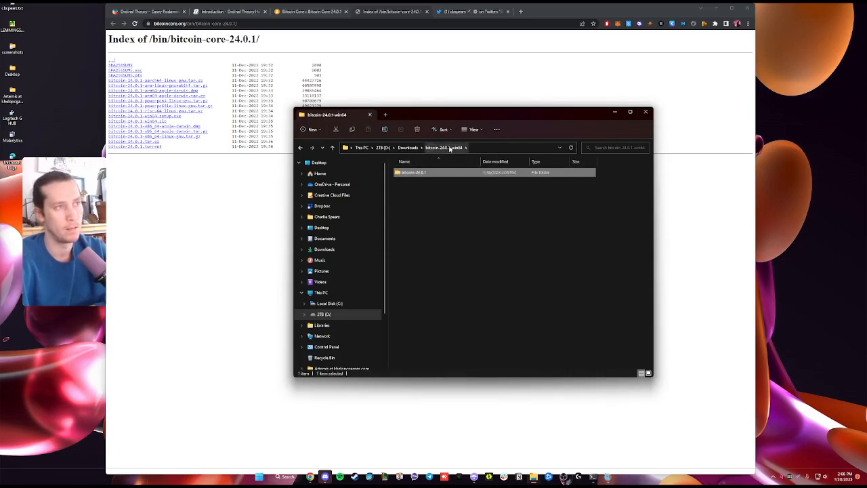
double_click(414, 172)
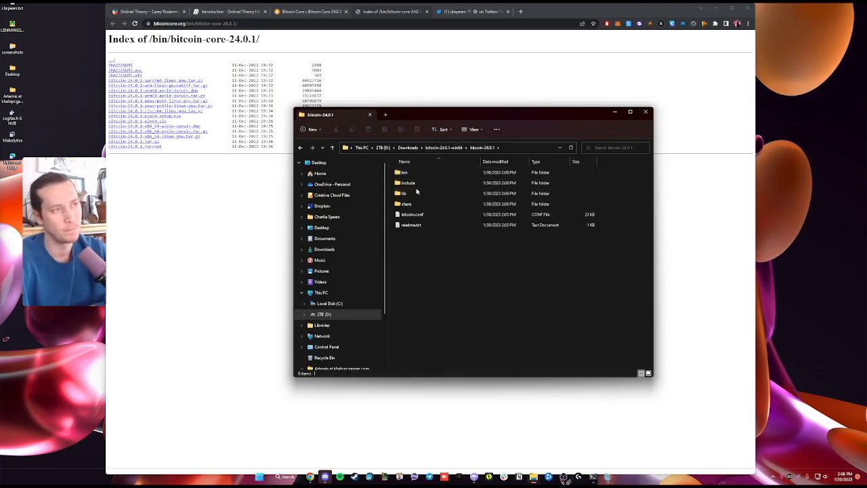
double_click(408, 172)
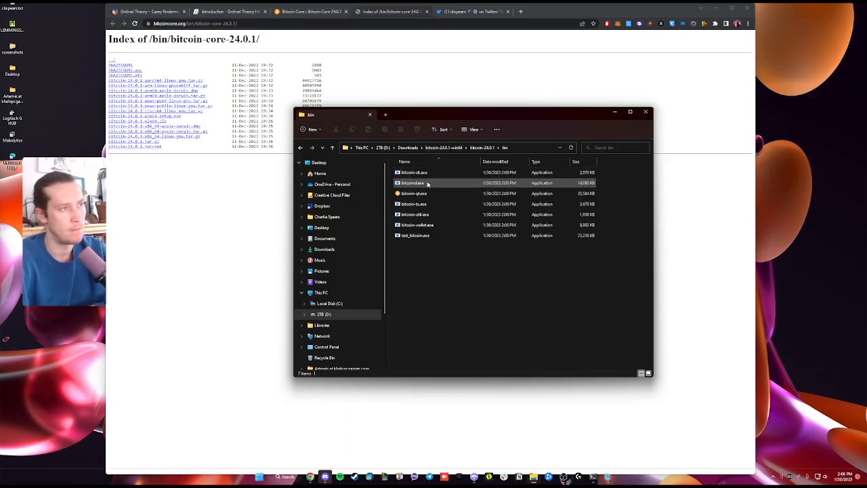
mouse_move(414, 183)
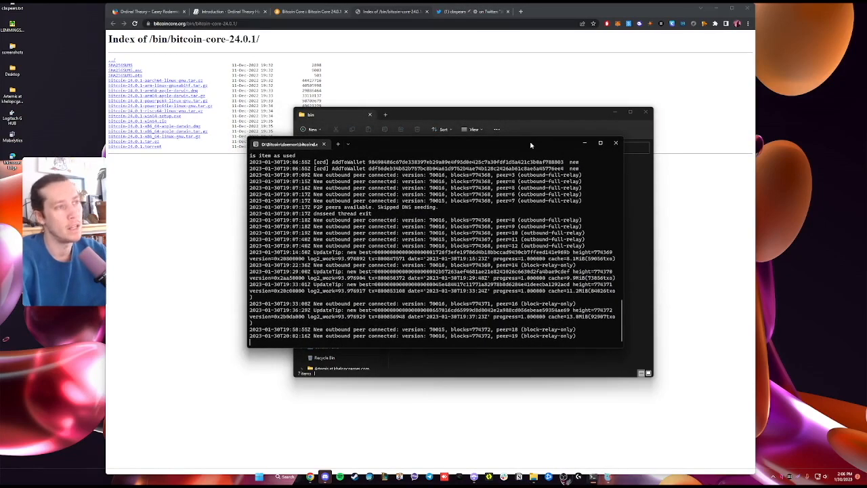
mouse_move(474, 227)
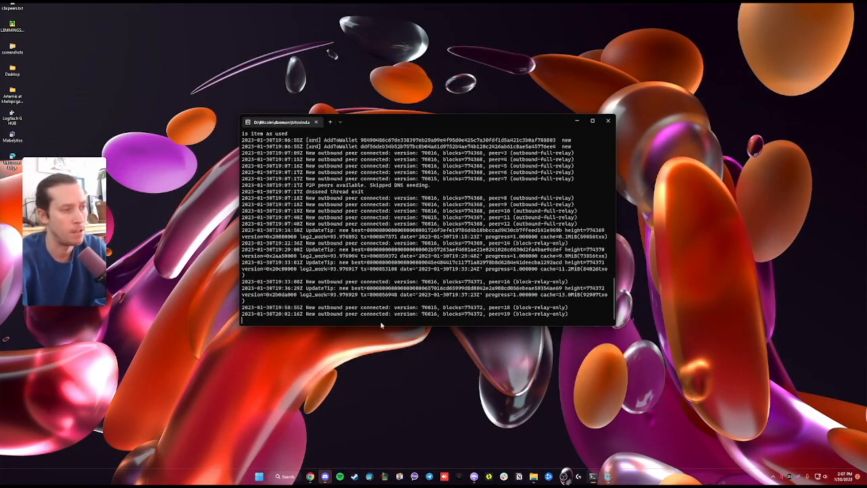
mouse_move(432, 205)
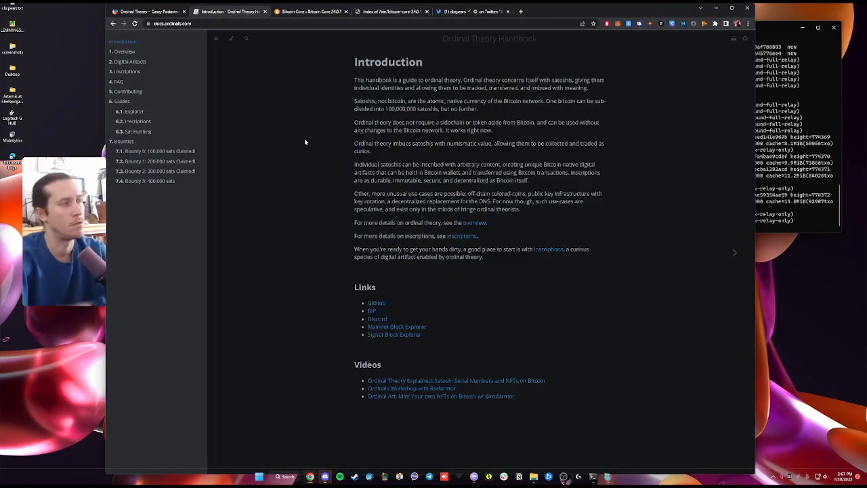
mouse_move(134, 111)
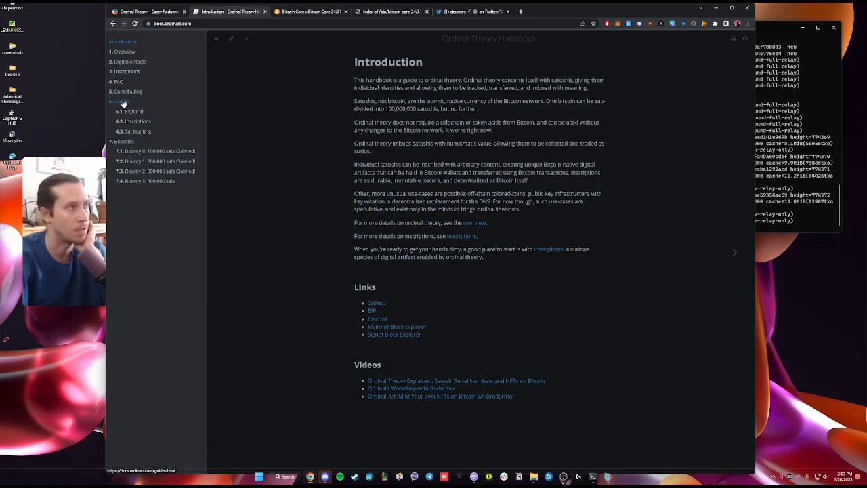
Open 6.2 Inscriptions and scroll down to the Installing ord section.
left_click(138, 120)
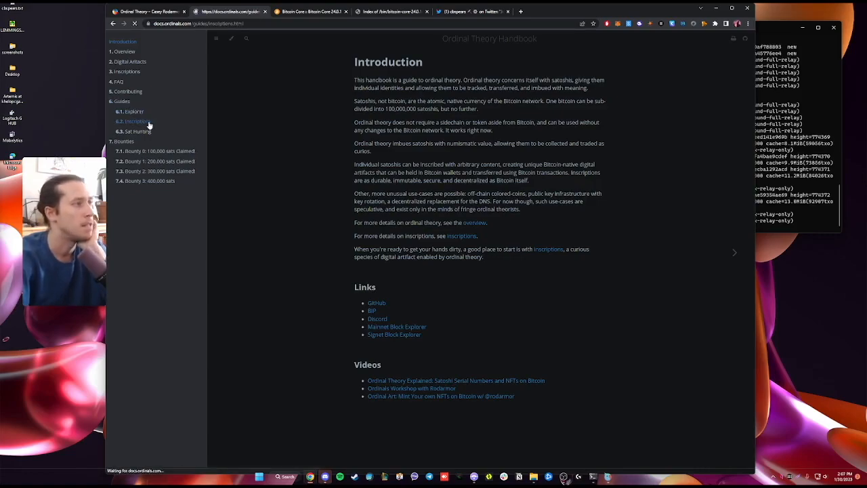
left_click(137, 121)
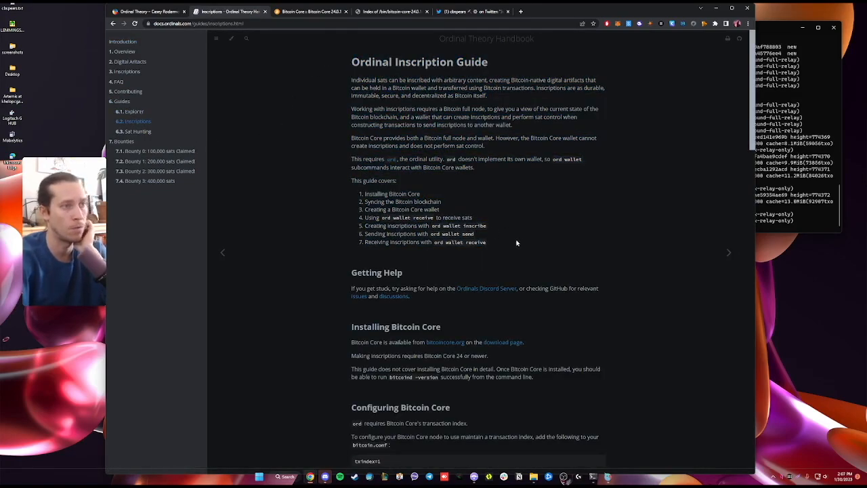
scroll("down", 3)
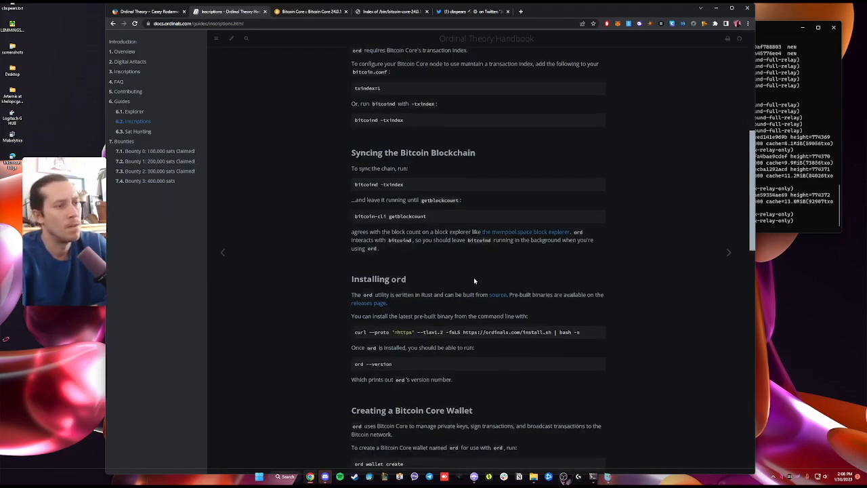
scroll("down", 3)
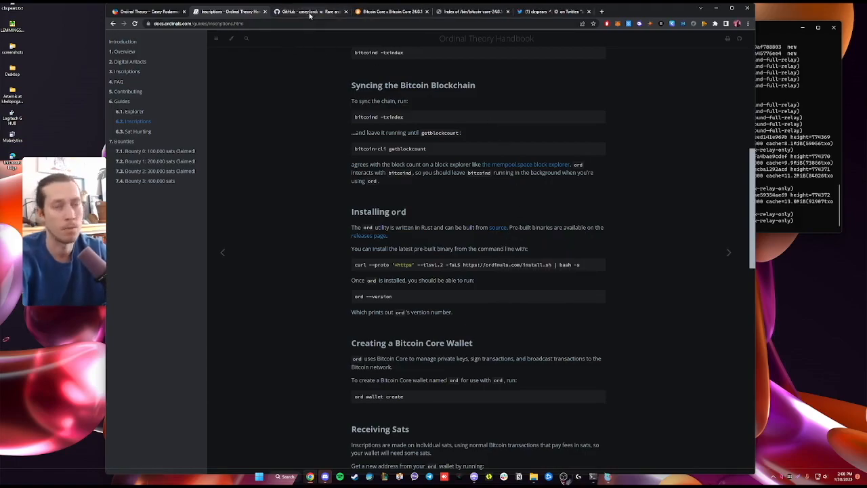
On the casey/ord GitHub repository, open the 0.4.2 release.
left_click(302, 12)
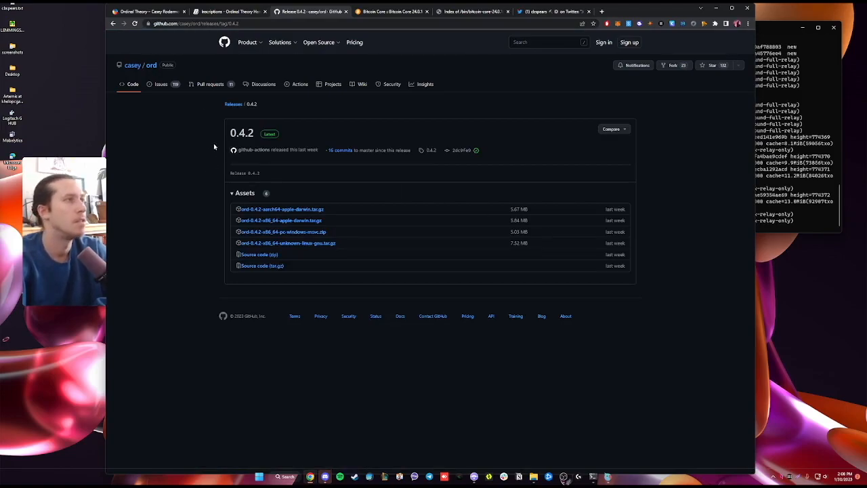
left_click(229, 11)
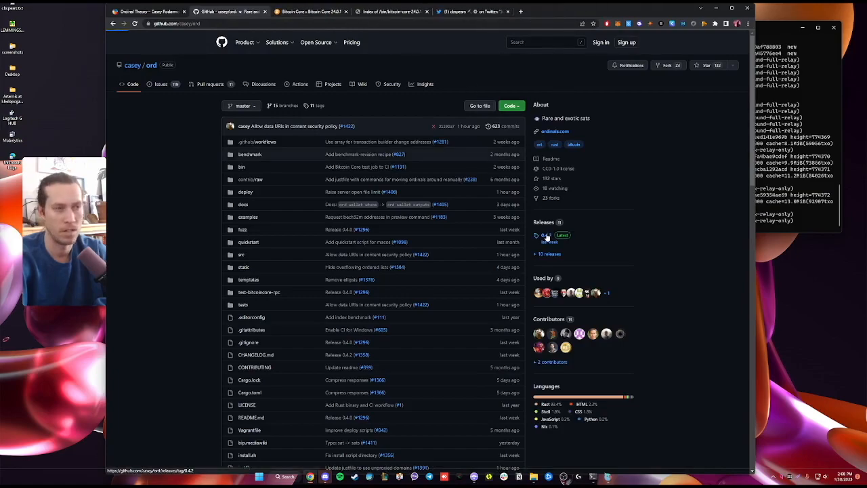
left_click(546, 235)
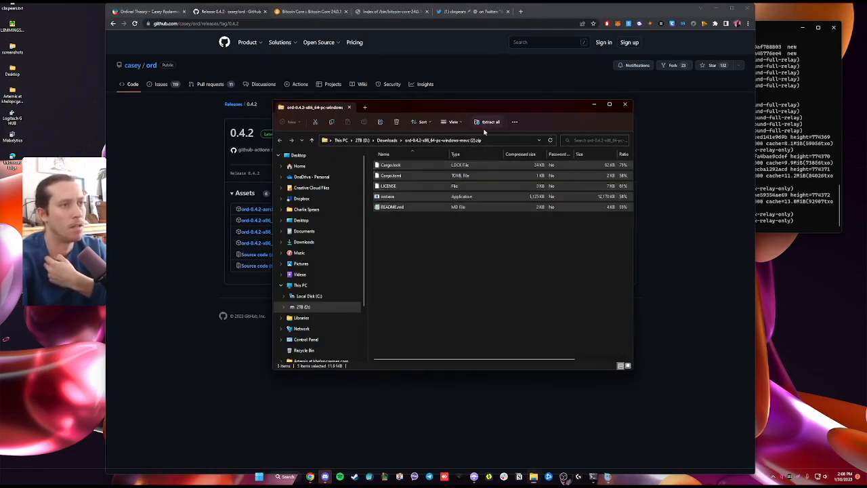
Extract the ord 0.4.2 zip into an ord-0.4.2 folder in Downloads.
left_click(490, 122)
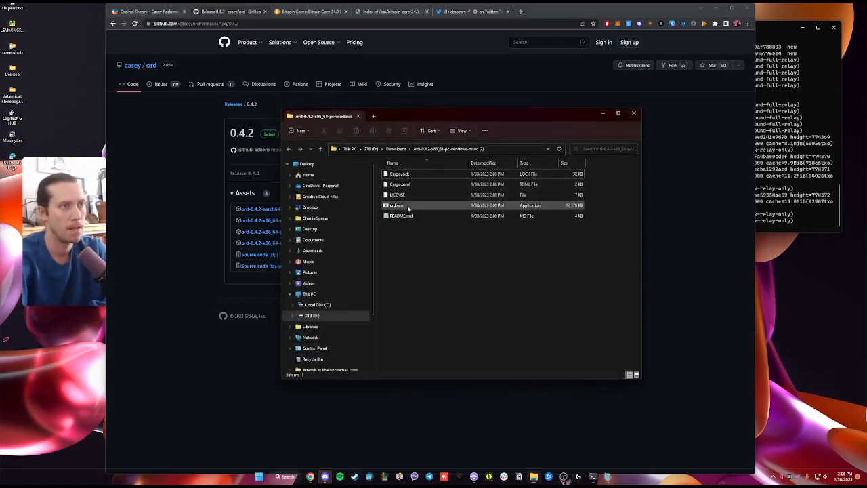
left_click(396, 205)
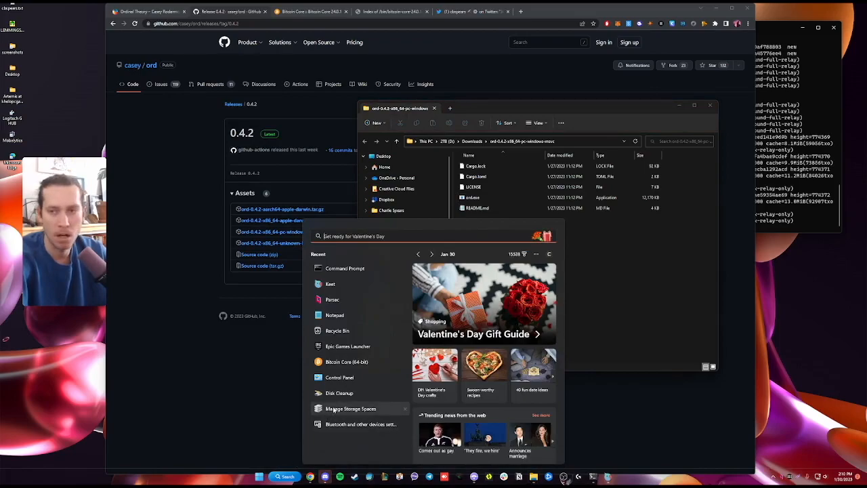
mouse_move(340, 376)
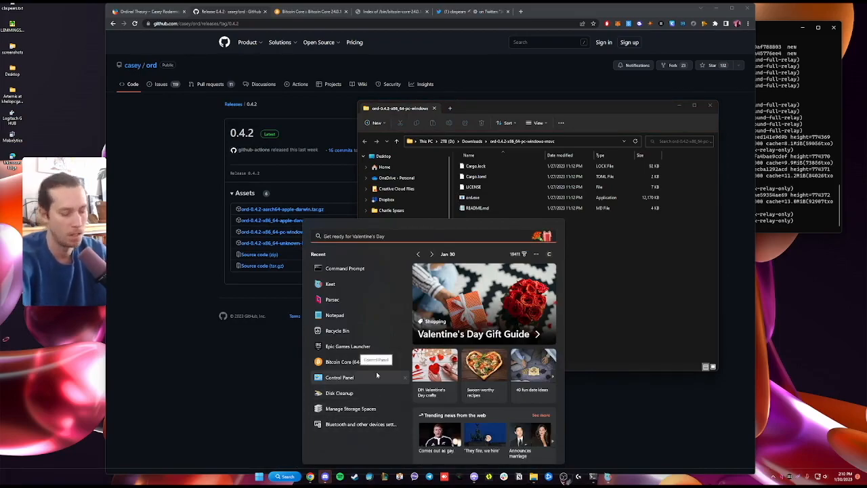
Search for cmd to launch Command Prompt.
type("cmd")
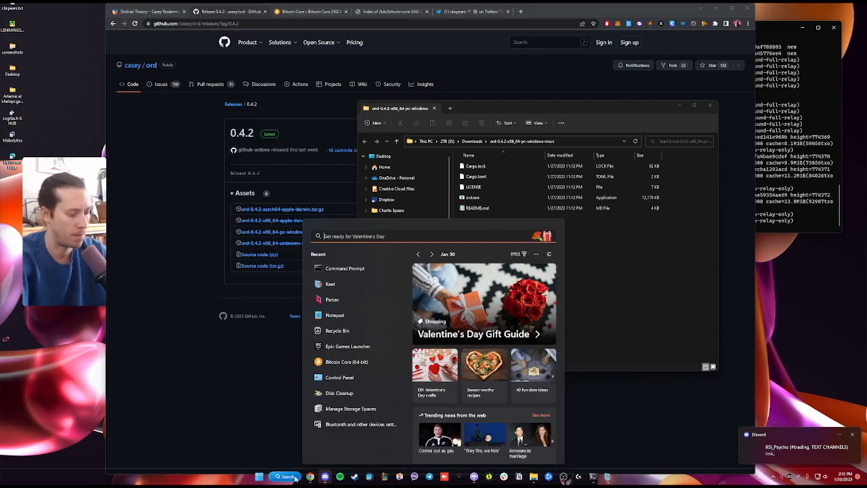
left_click(344, 269)
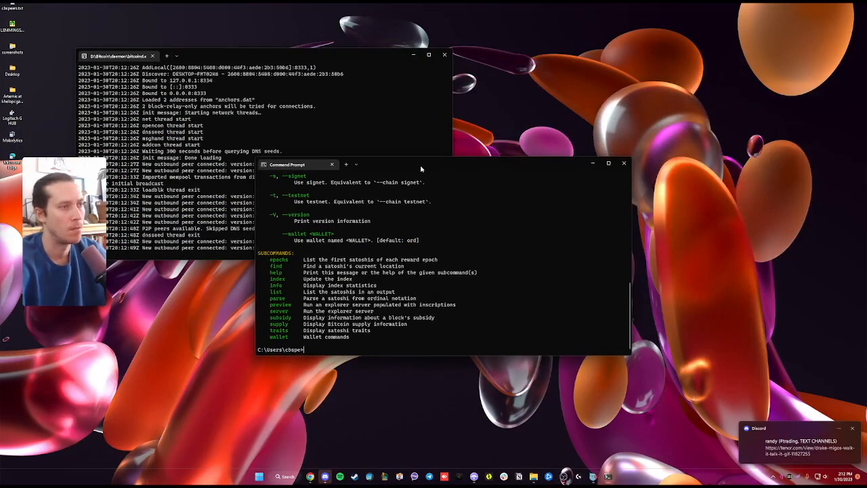
mouse_move(443, 291)
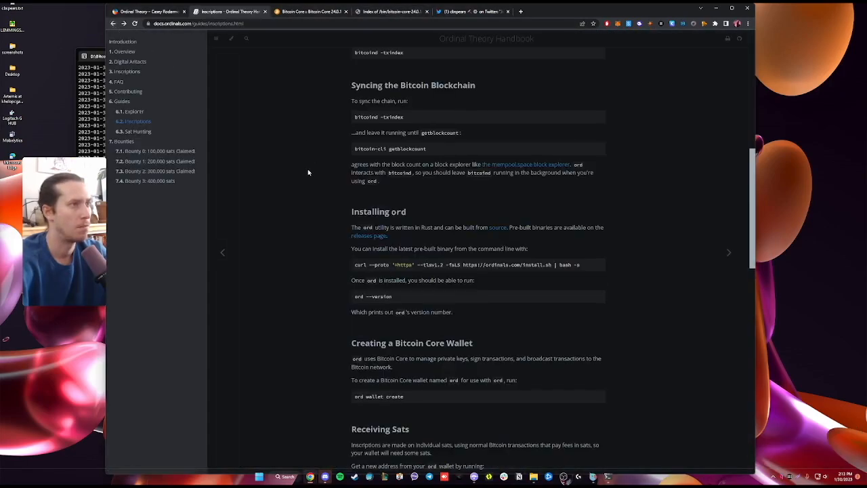
Scroll through the wallet and receiving sections and highlight the Creating Inscriptions instructions.
scroll("down", 3)
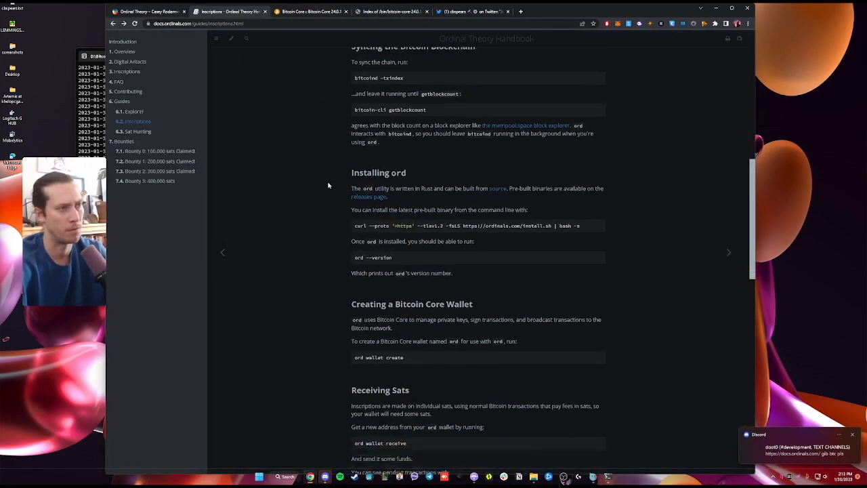
scroll("down", 3)
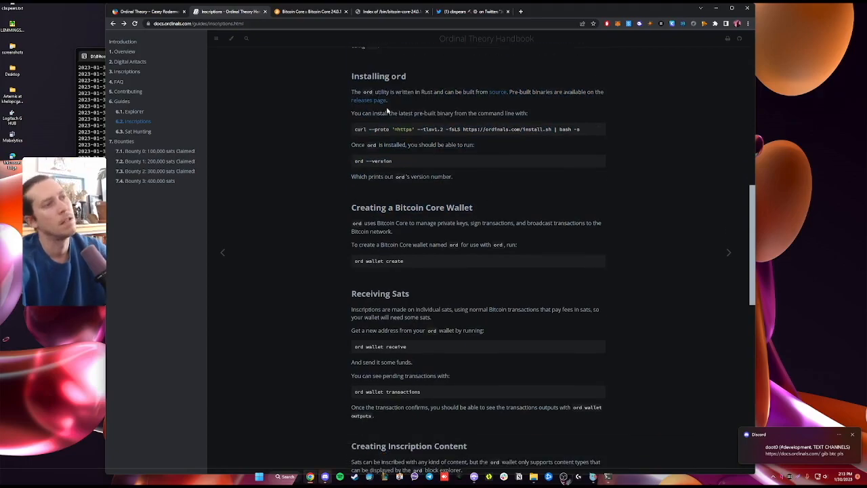
scroll("down", 3)
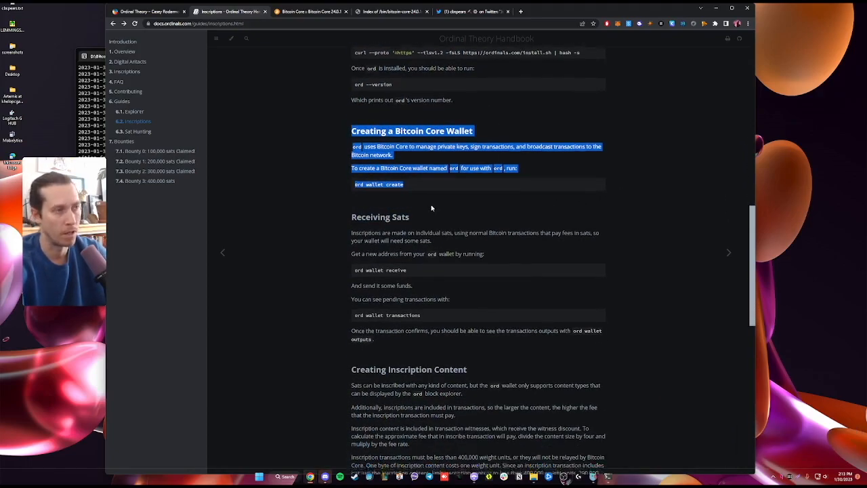
scroll("down", 3)
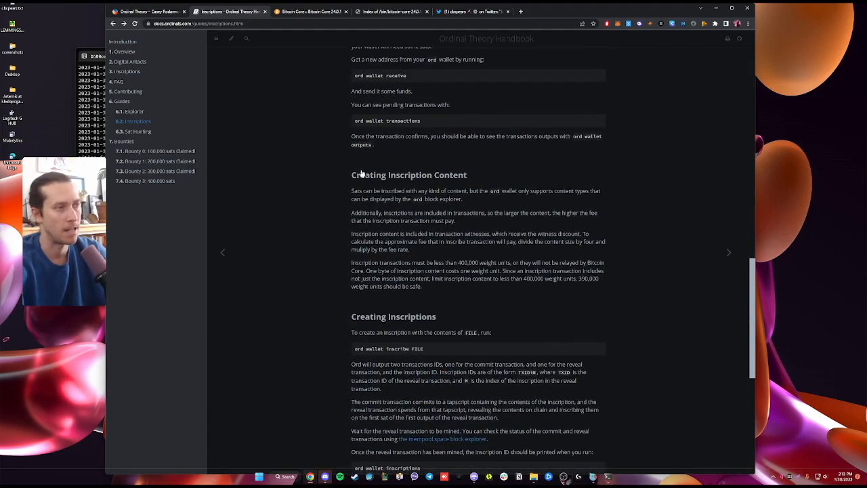
scroll("down", 3)
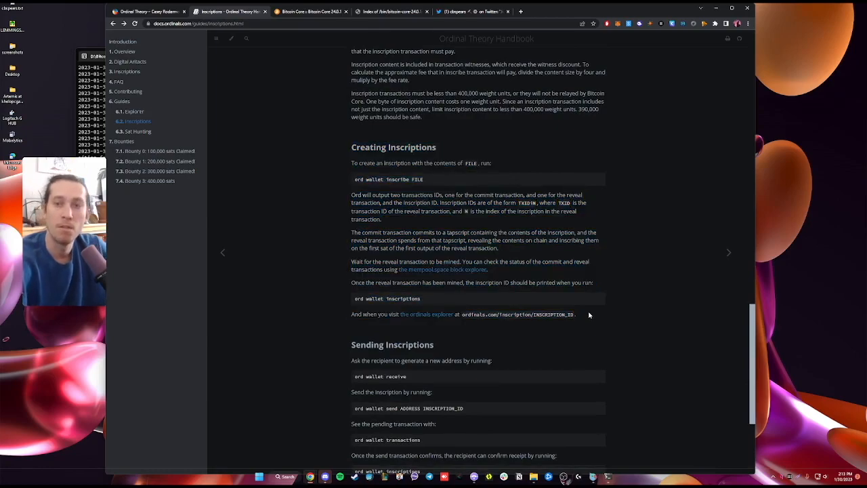
mouse_move(603, 316)
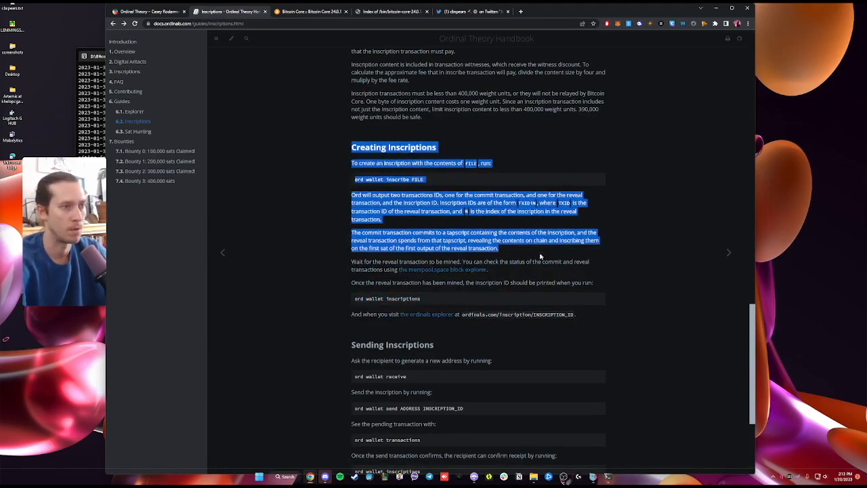
left_click(580, 315)
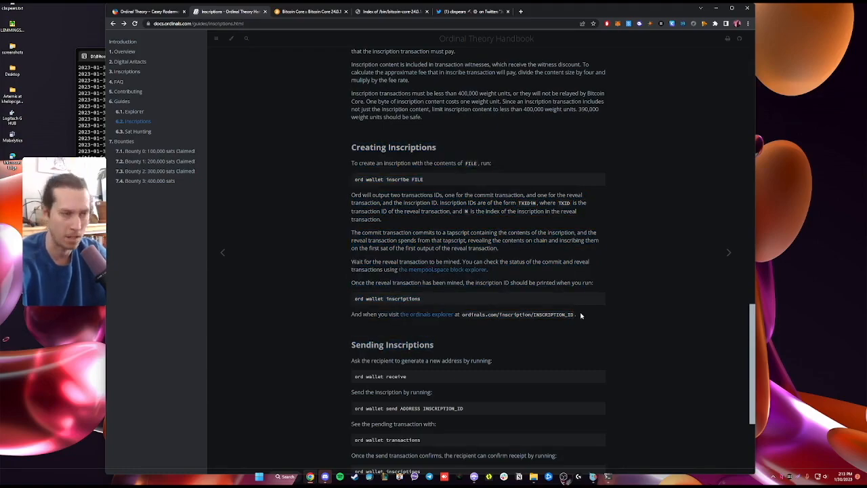
left_click_drag(352, 147, 576, 314)
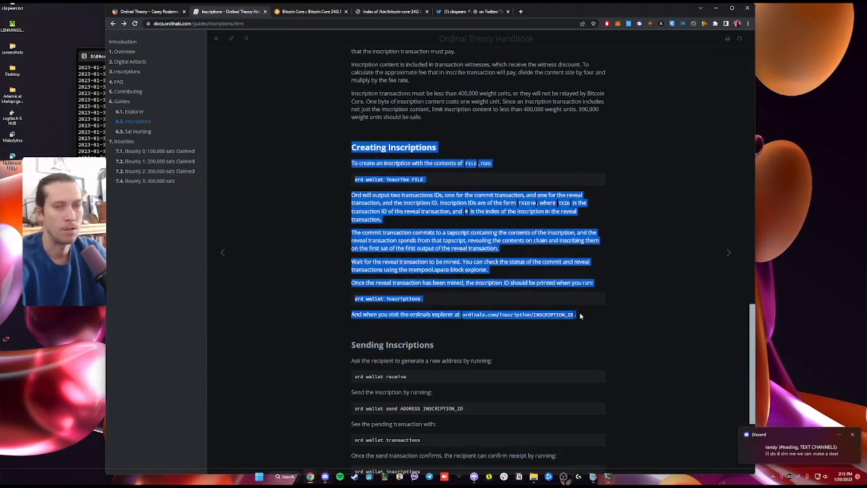